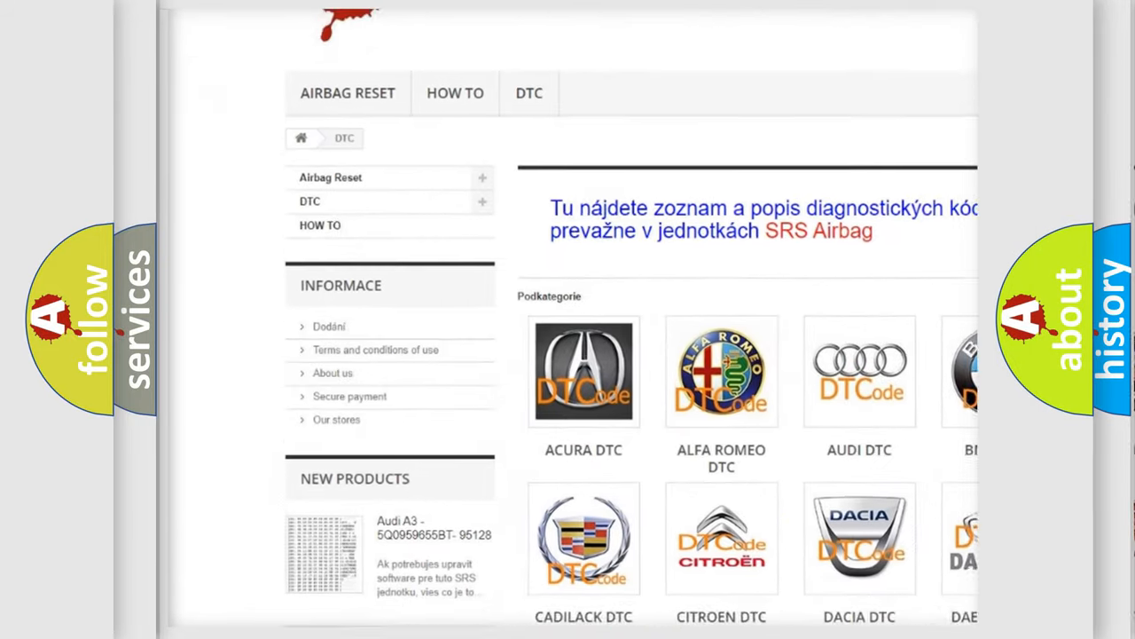
scroll("down", 3)
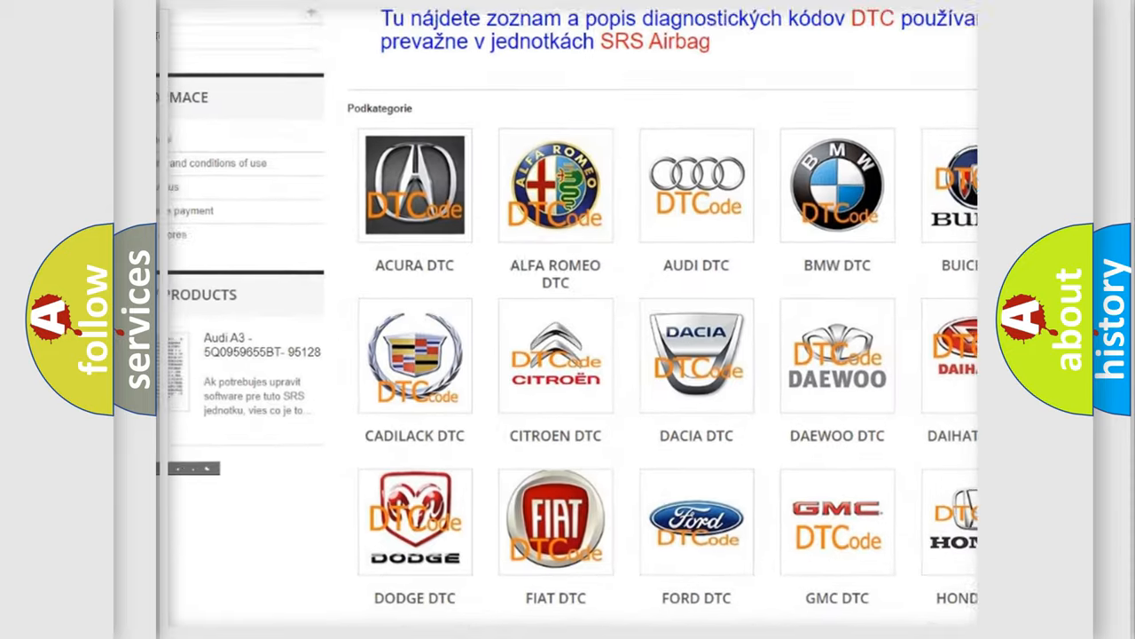
scroll("down", 3)
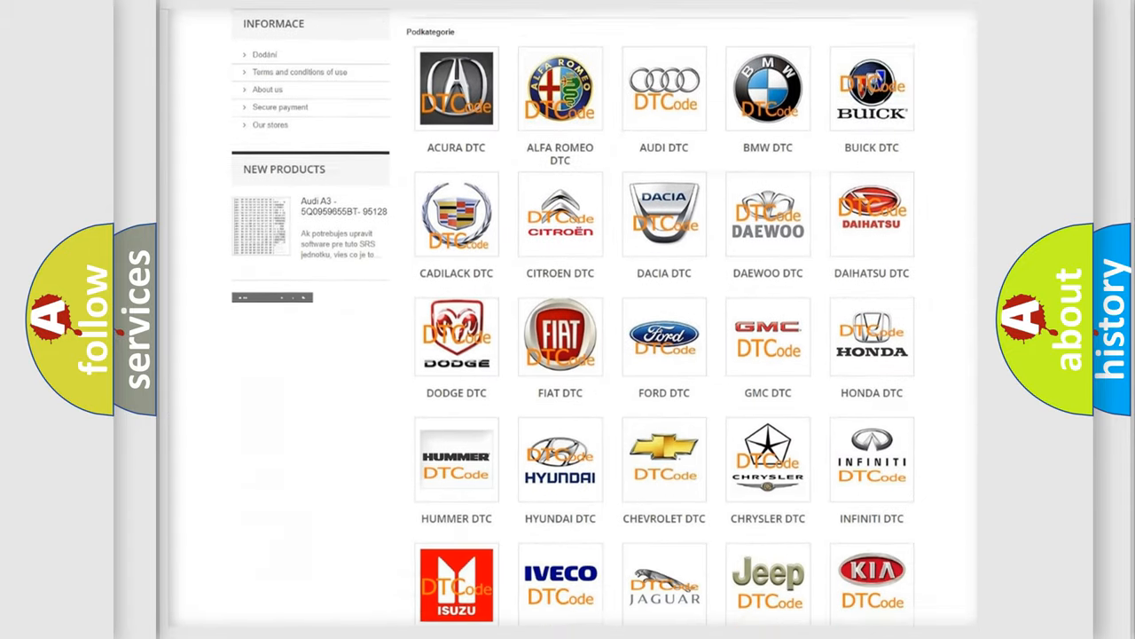
scroll("down", 3)
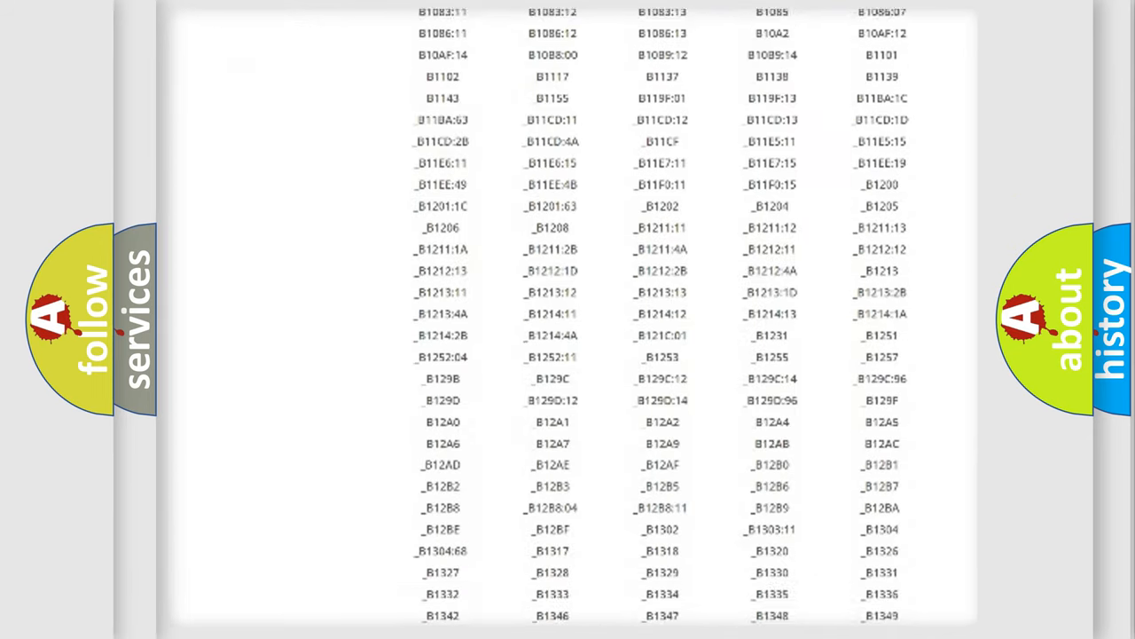
scroll("down", 3)
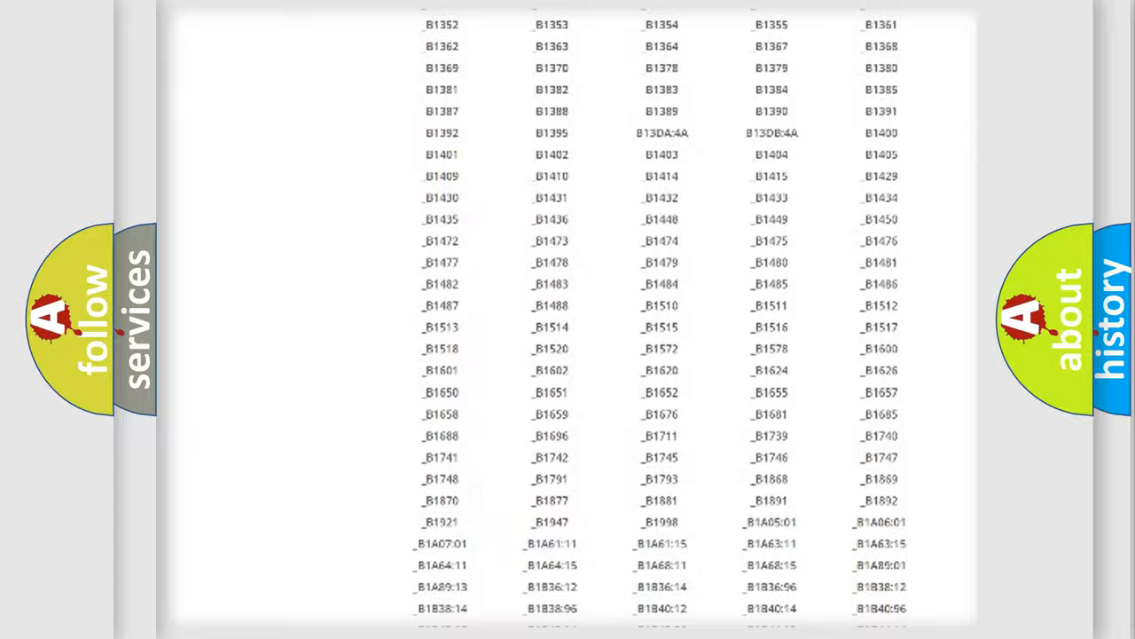